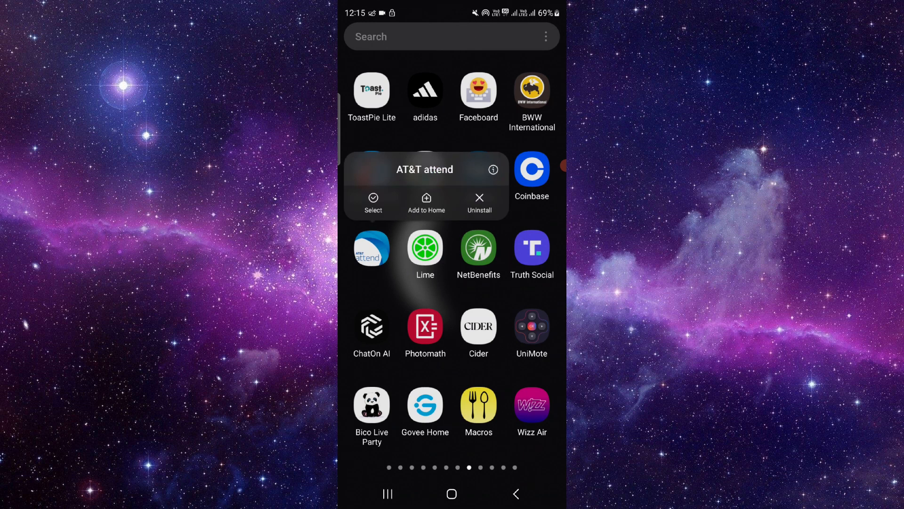
Open AT&T attend's App info from its app-drawer popup
click(493, 170)
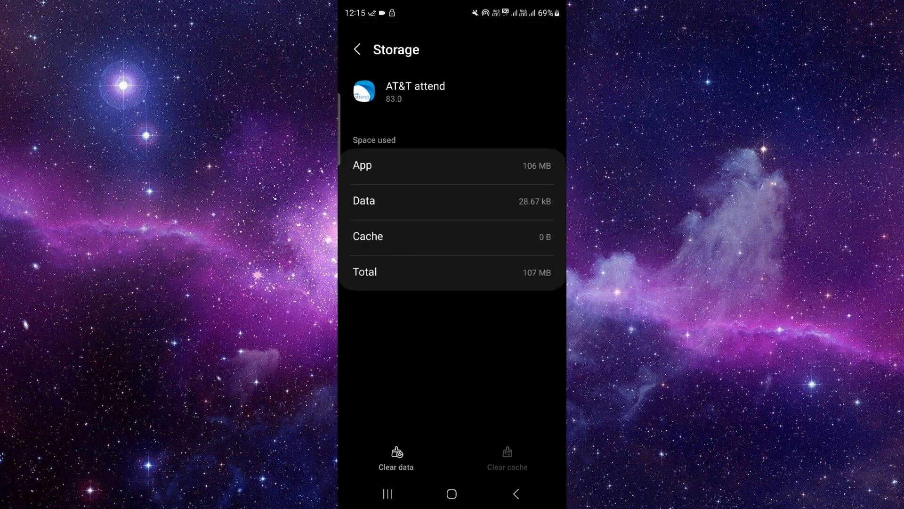
Clear AT&T attend's data and confirm the permanent deletion so data reads 0 B
click(396, 457)
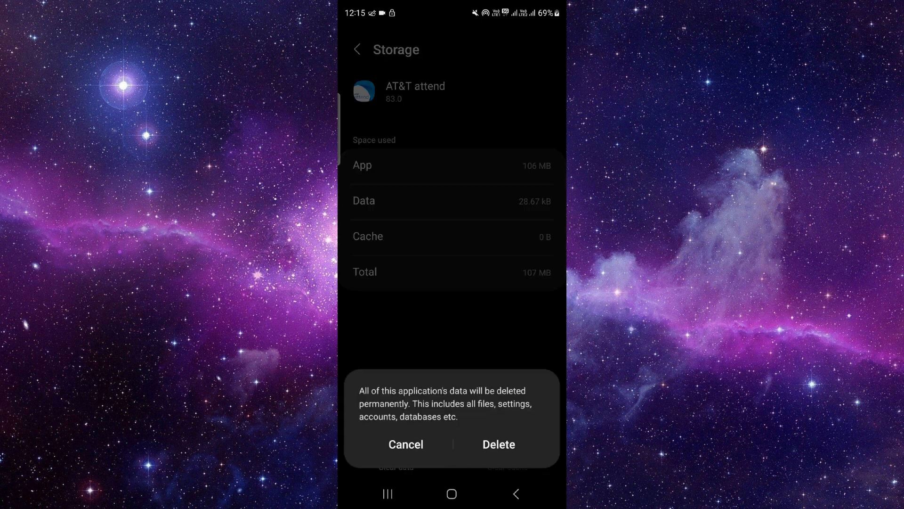
click(498, 444)
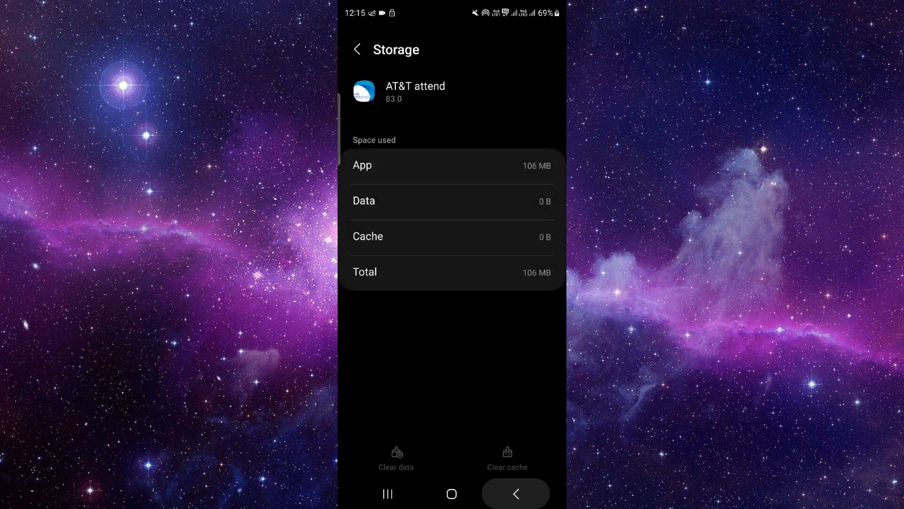